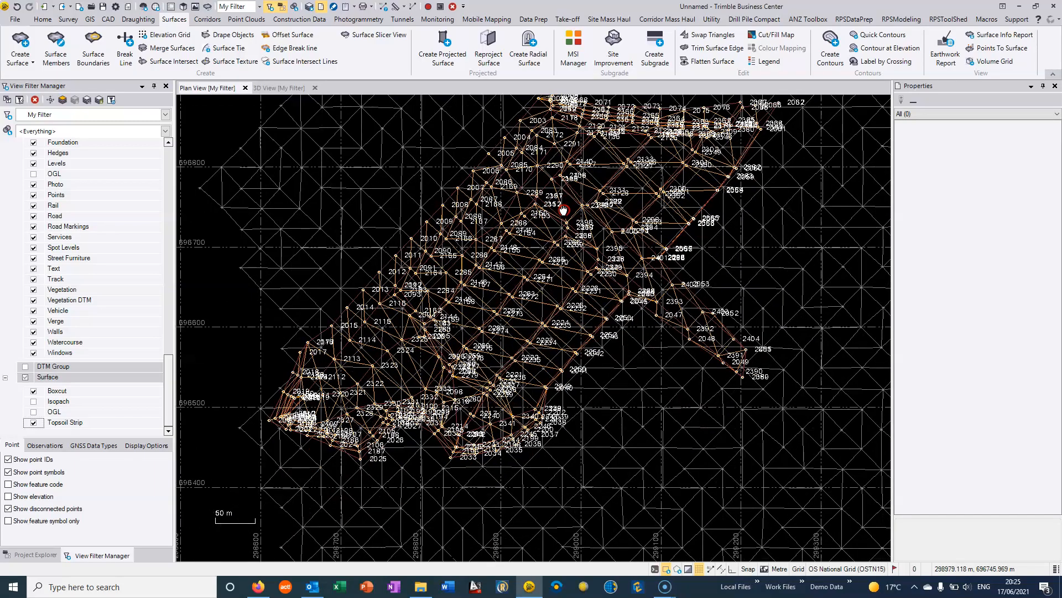
# - Zoom out in Plan View until the whole Topsoil Strip surface is visible
pyautogui.scroll(-3)
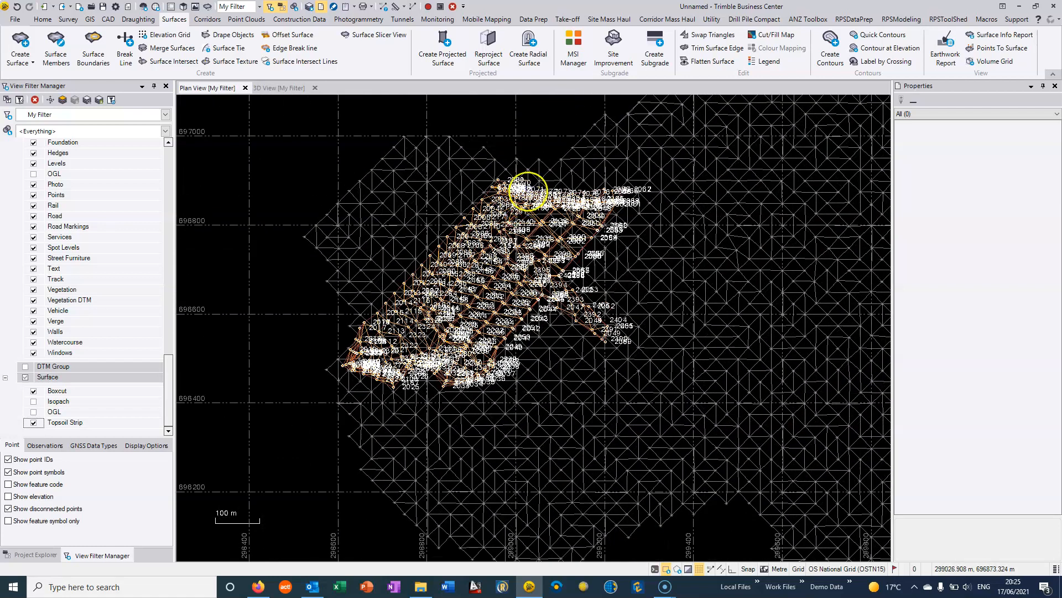
pyautogui.moveTo(573, 154)
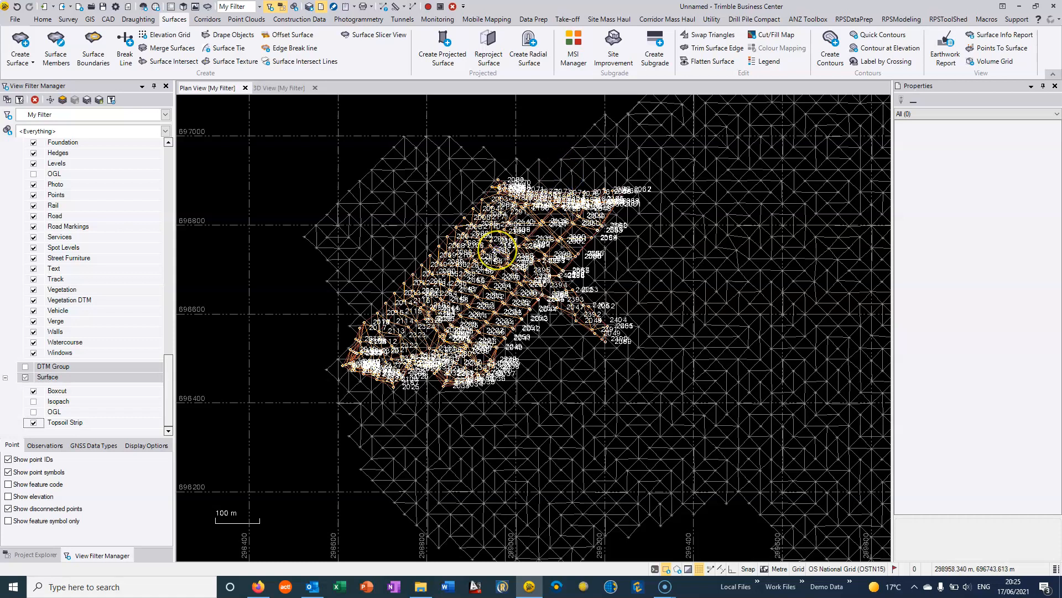
pyautogui.moveTo(579, 220)
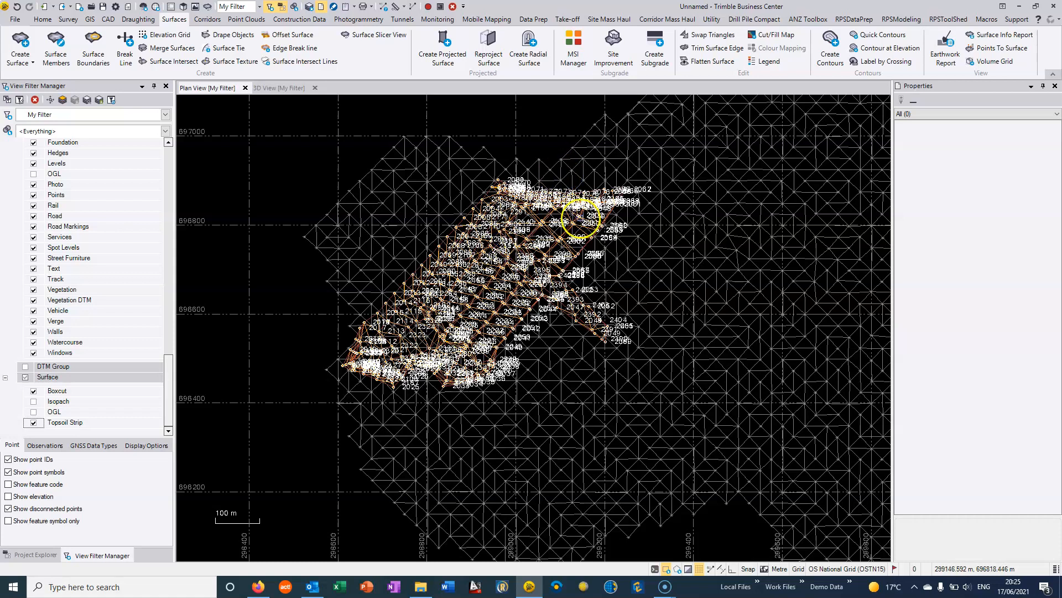
pyautogui.moveTo(579, 219)
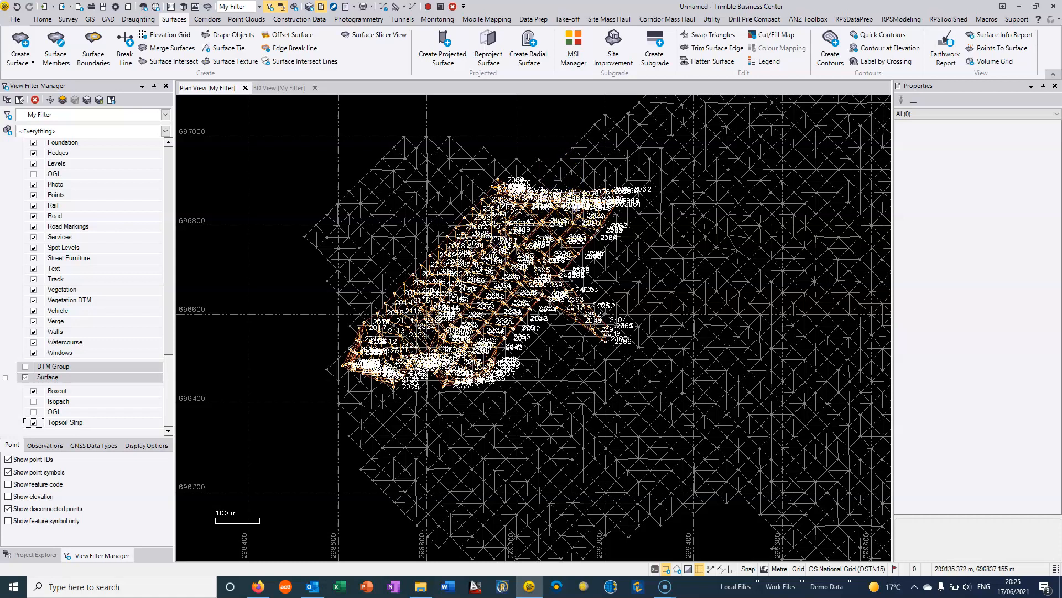
pyautogui.moveTo(772, 34)
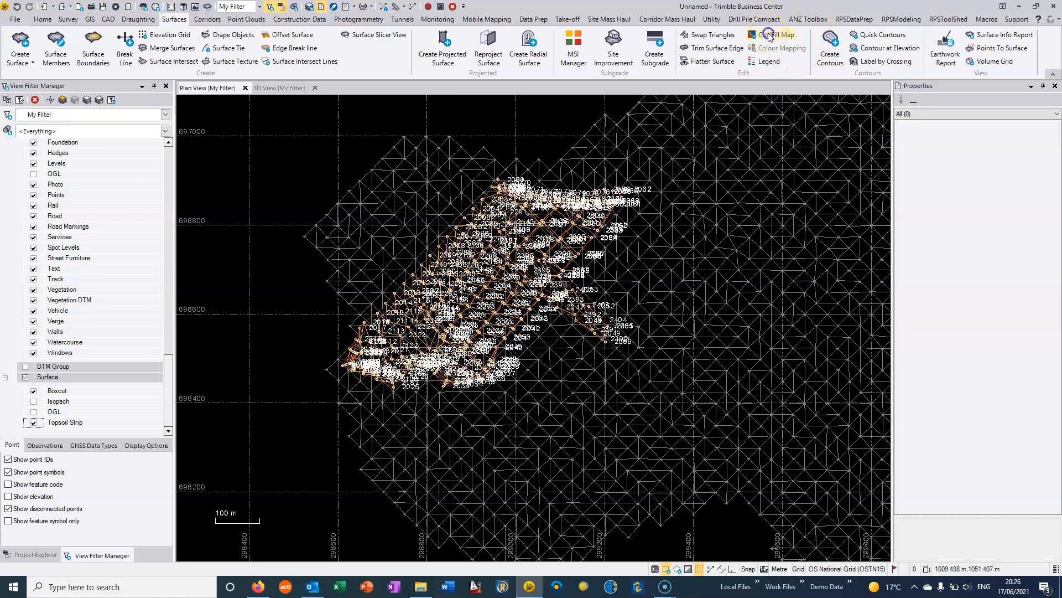
# - Create a cut/fill map 'Cut Fill' from Topsoil Strip (initial) to Boxcut (final)
pyautogui.click(775, 34)
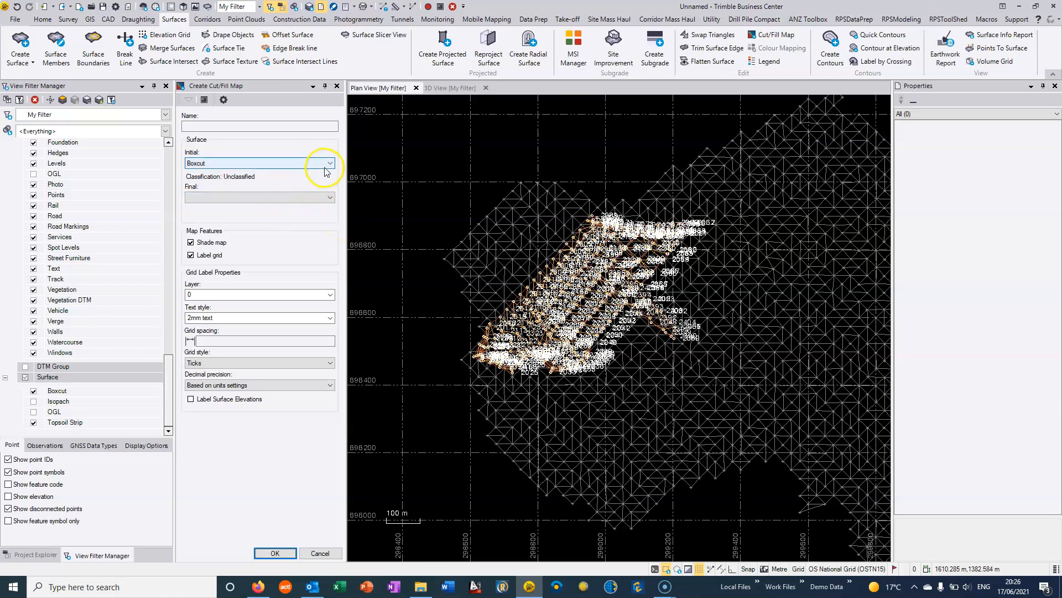
pyautogui.click(329, 162)
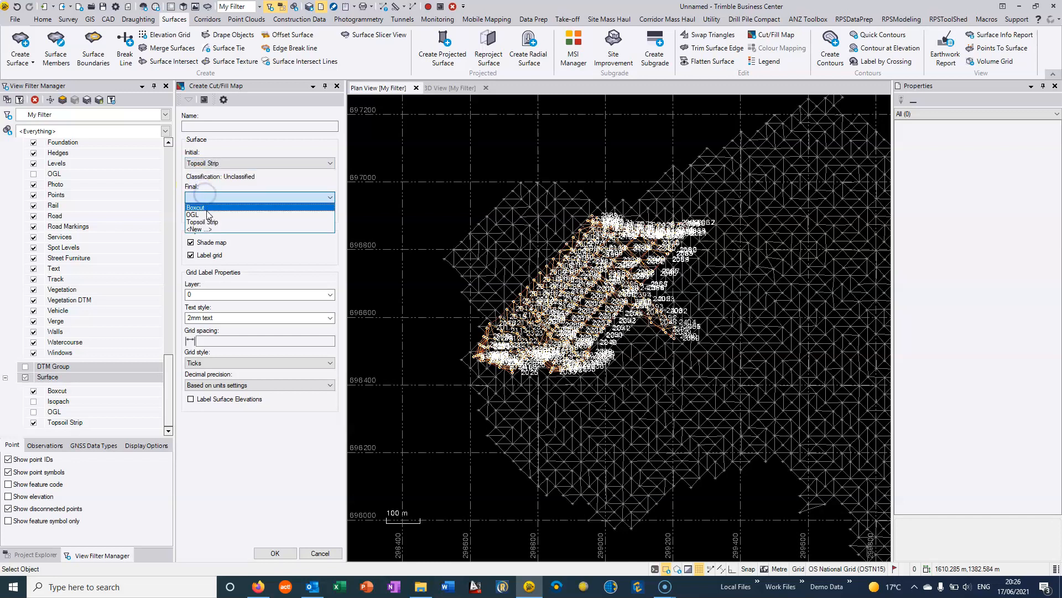
pyautogui.click(195, 207)
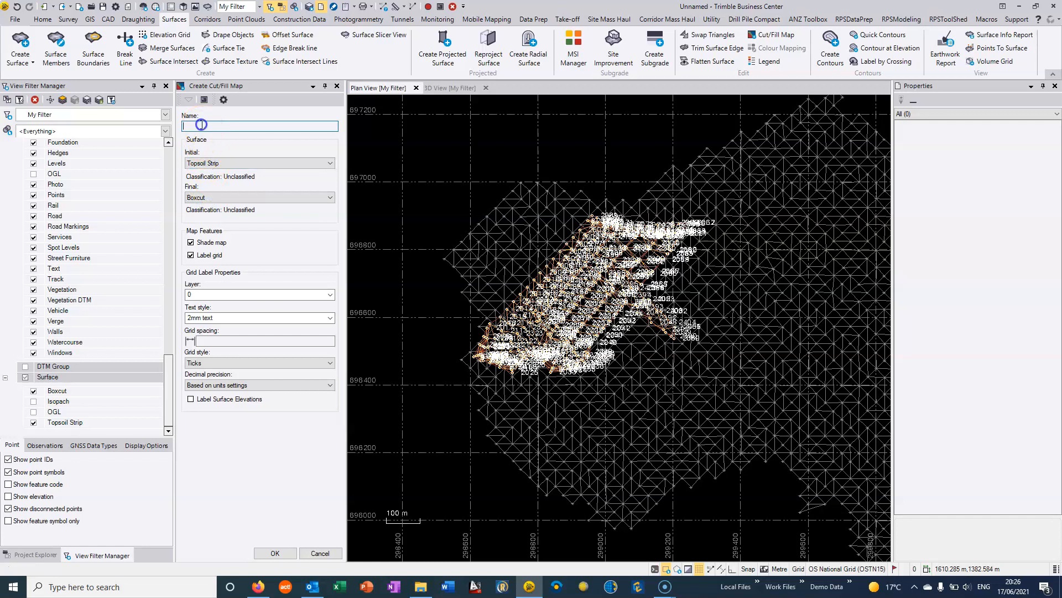
pyautogui.write('Cut')
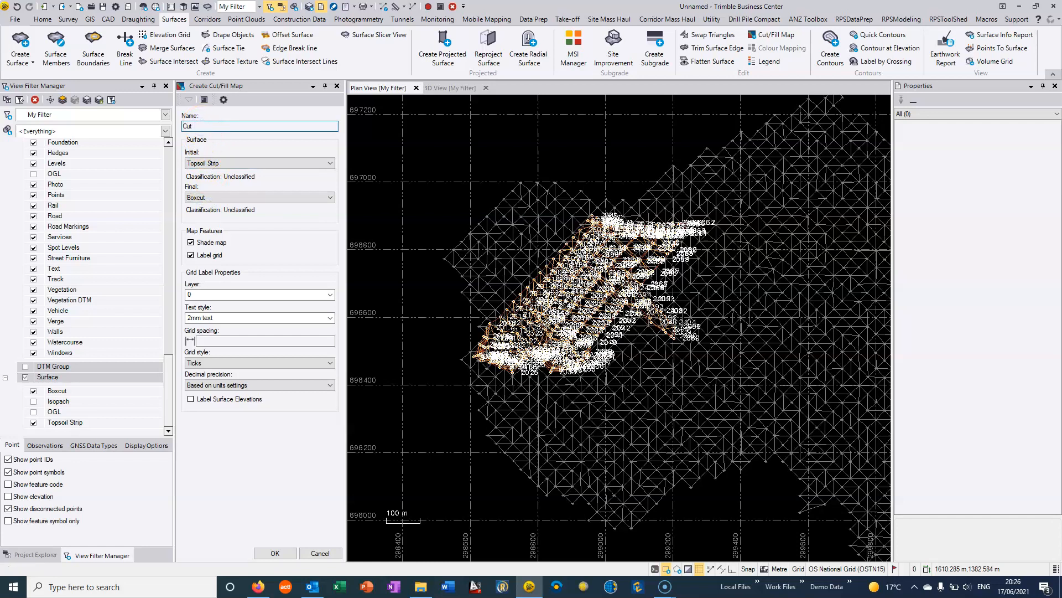
pyautogui.write('Fill')
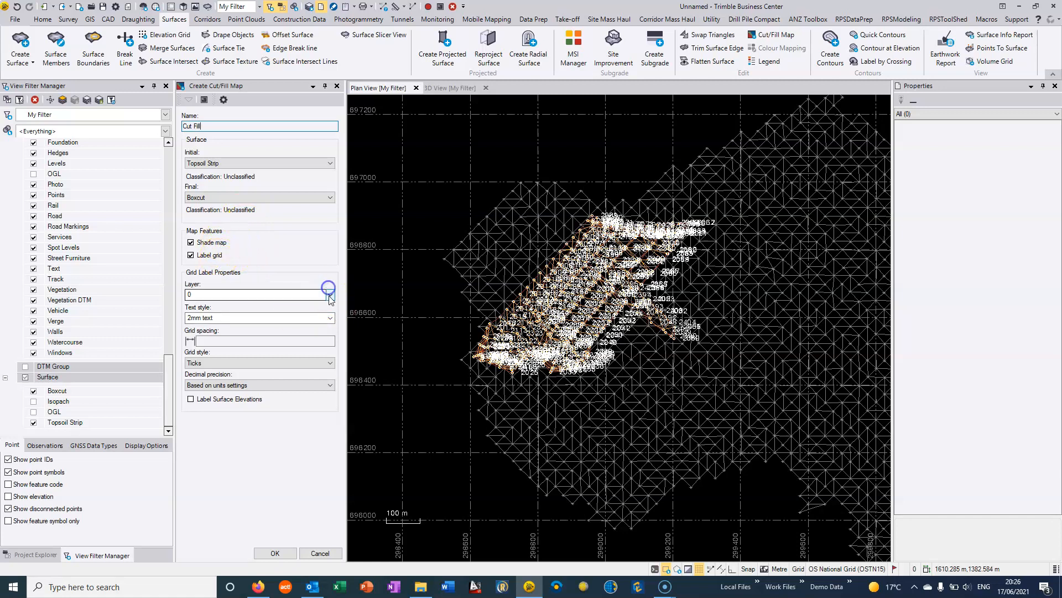
# - Add a new layer named 'Cut Fill' and assign it to the grid labels
pyautogui.click(330, 293)
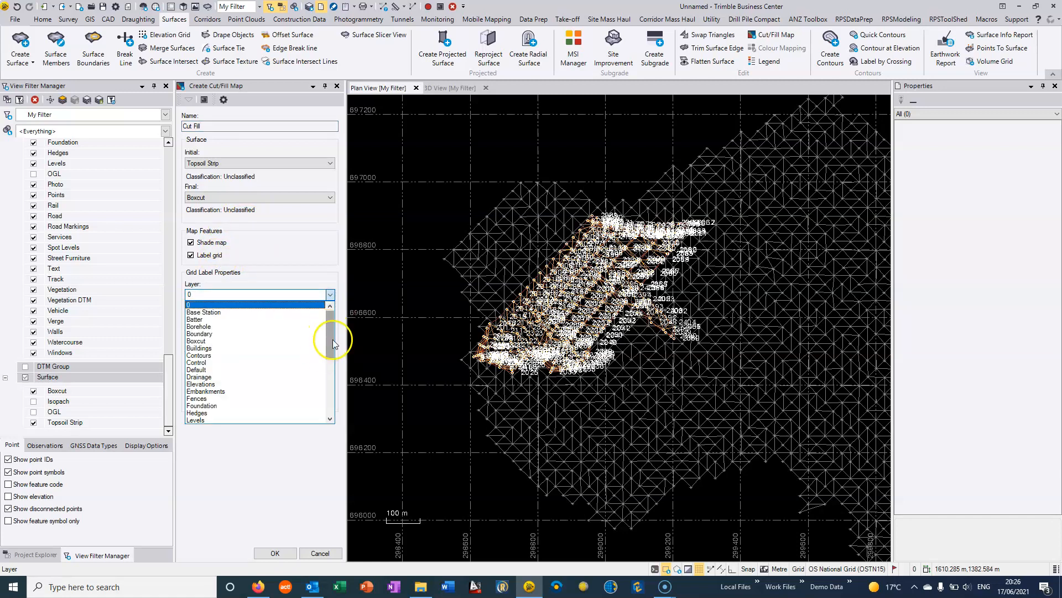
pyautogui.scroll(-3)
pyautogui.write('Cut')
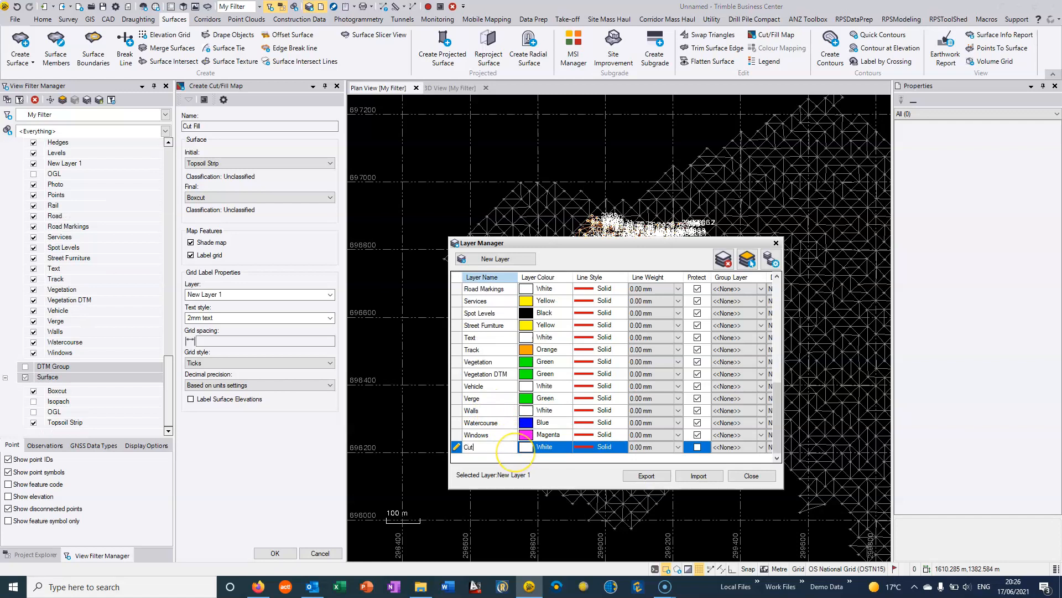
pyautogui.write('Fill')
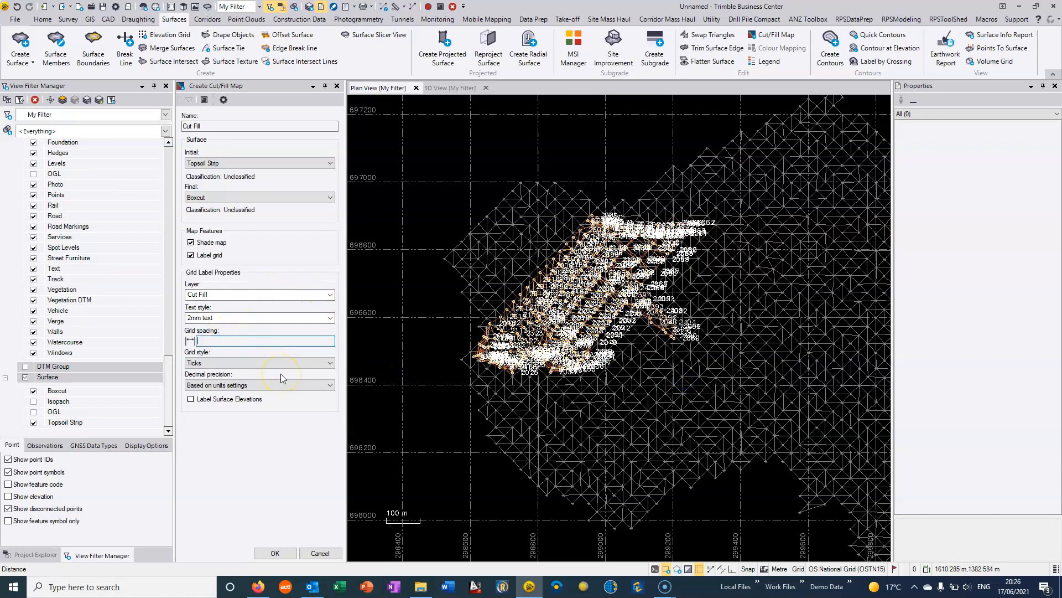
# - Enter grid spacing 10 and choose the 2mm text label style
pyautogui.write('10')
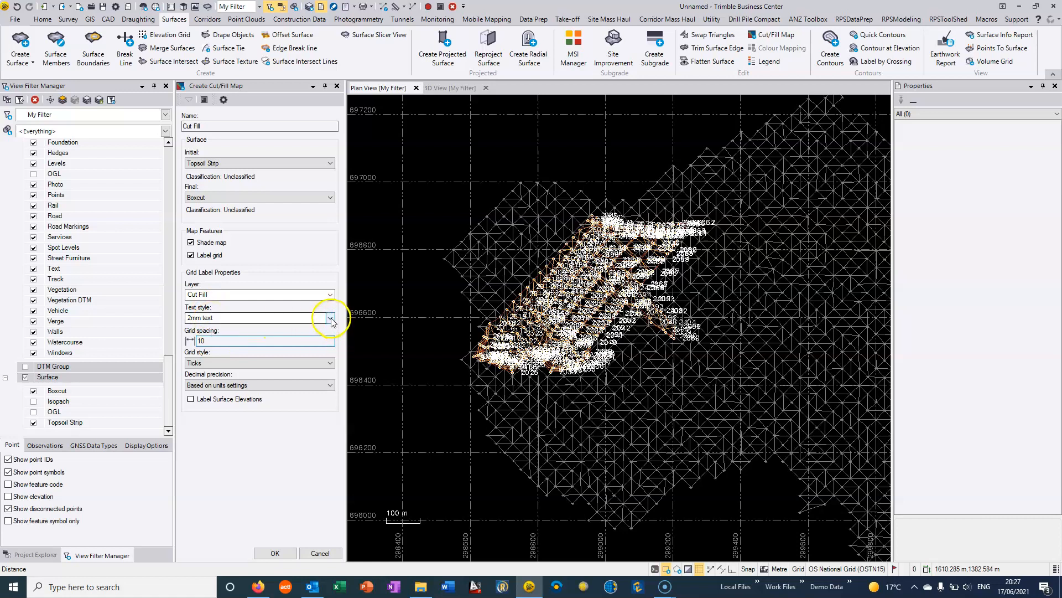
pyautogui.click(330, 318)
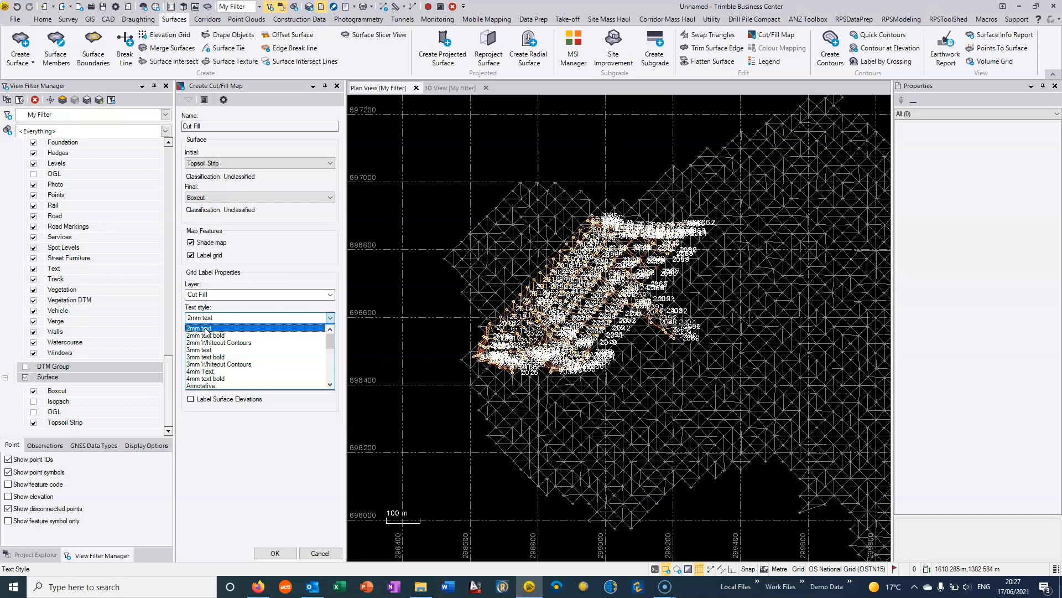
pyautogui.click(256, 327)
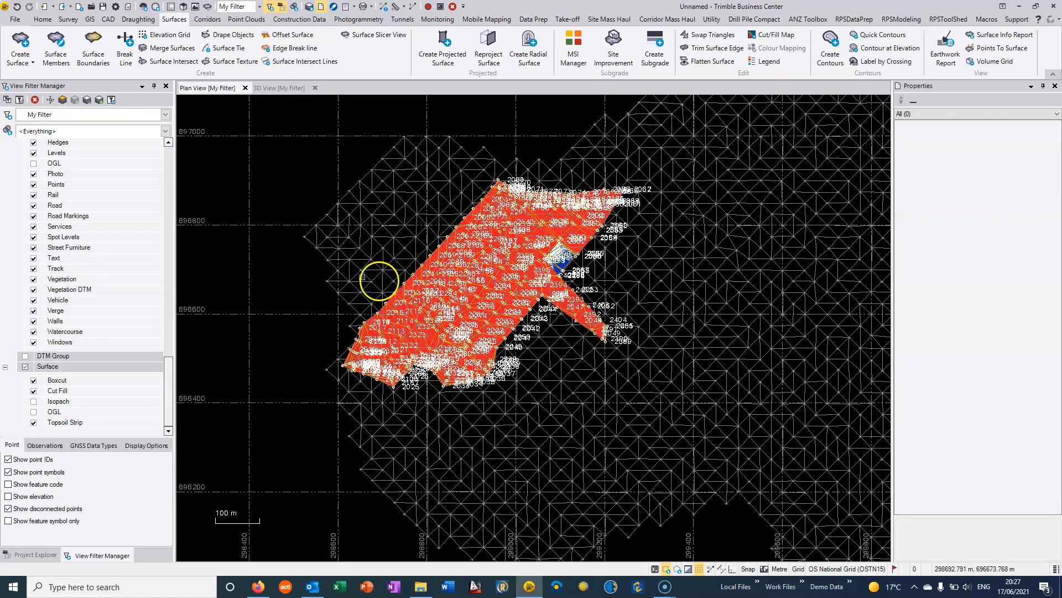
pyautogui.moveTo(170, 388)
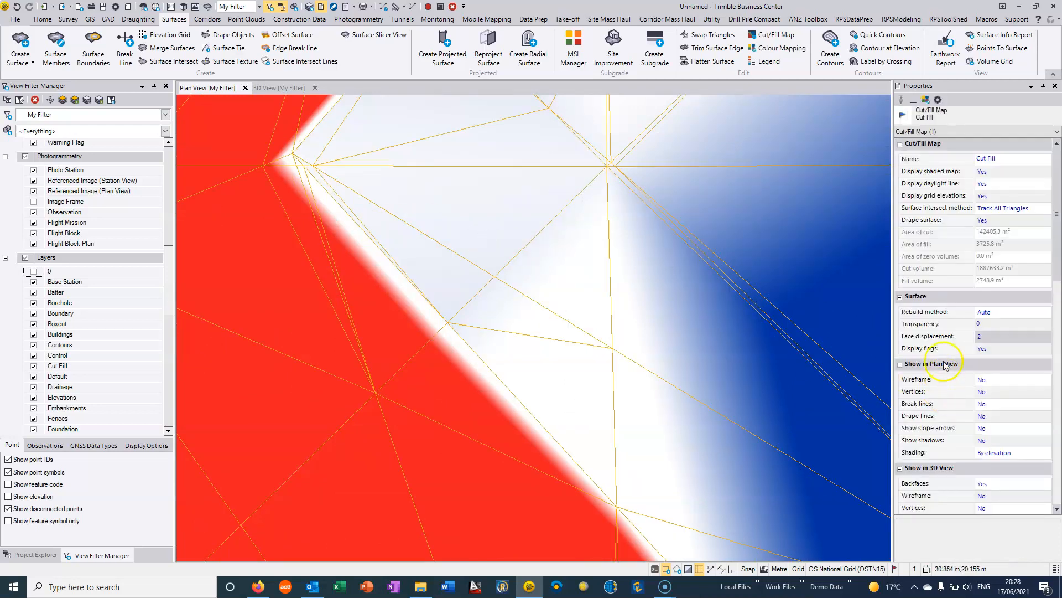
# - Set plan view Shading to No and zoom around to inspect cut/fill labels
pyautogui.scroll(-3)
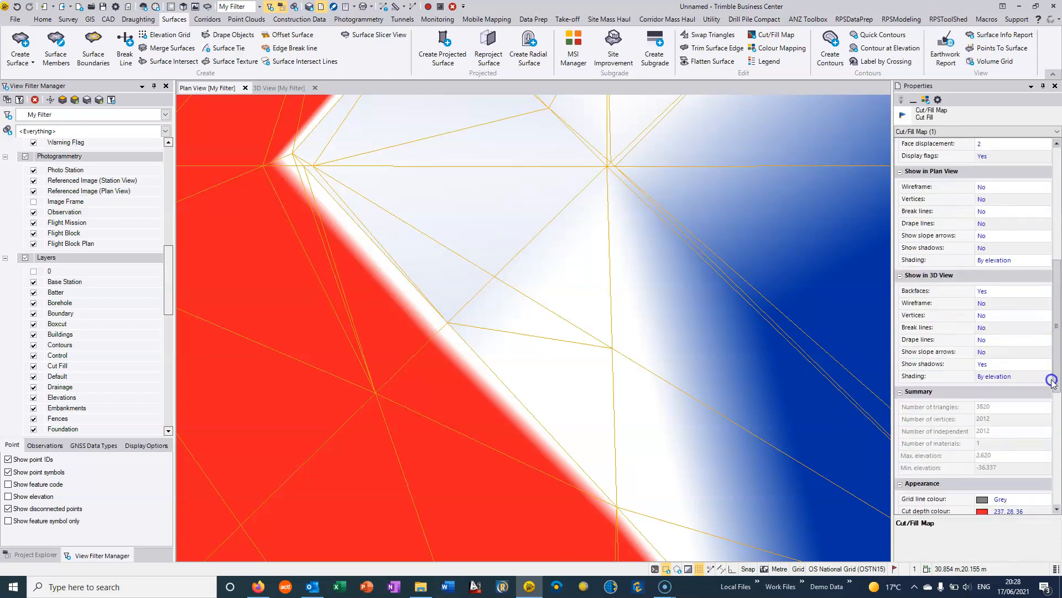
pyautogui.scroll(-3)
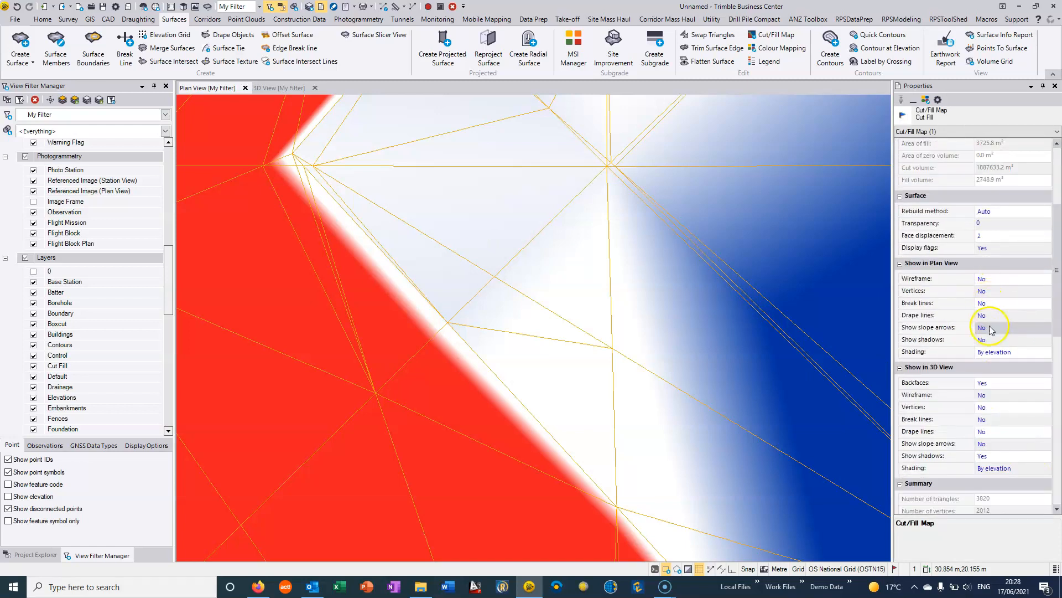
pyautogui.click(1009, 352)
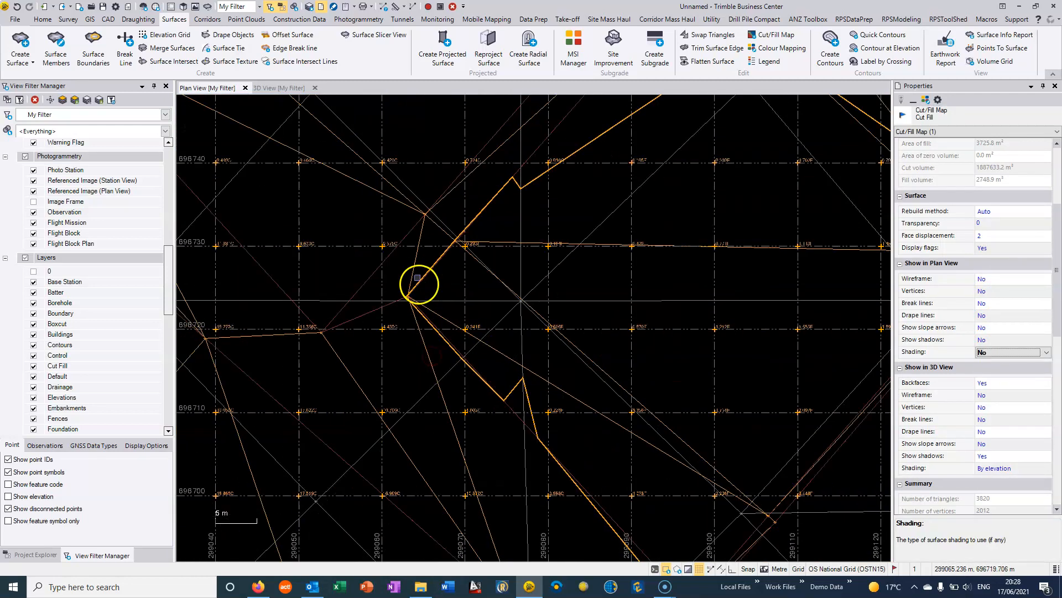
pyautogui.scroll(3)
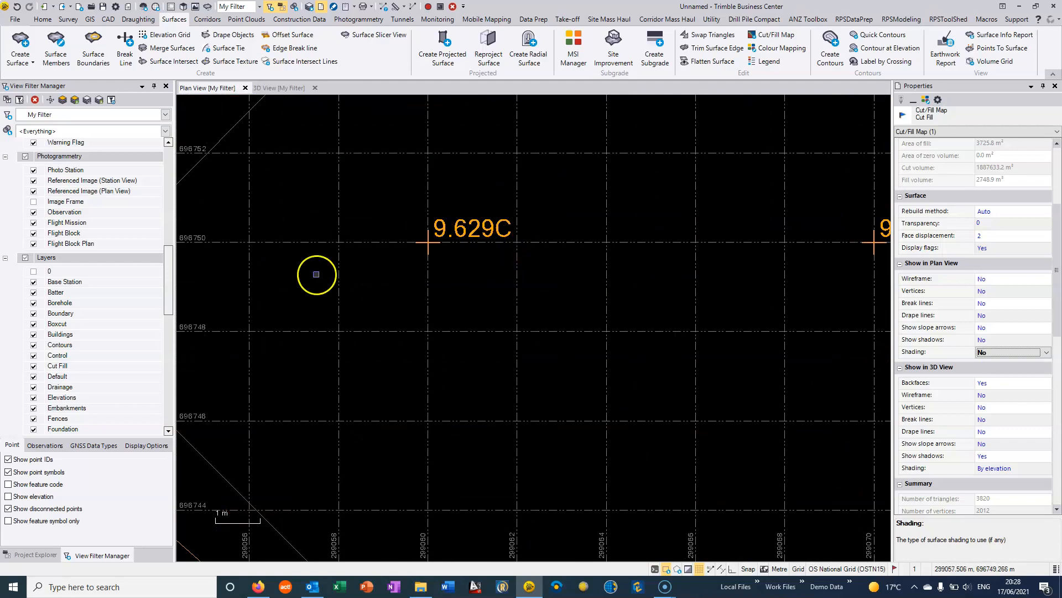
pyautogui.scroll(-3)
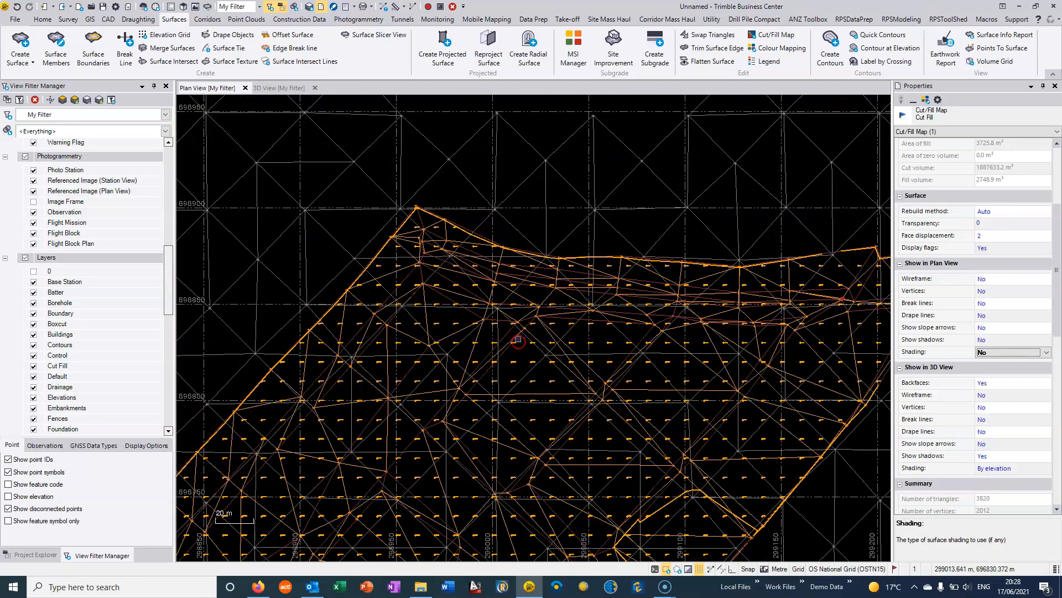
pyautogui.scroll(3)
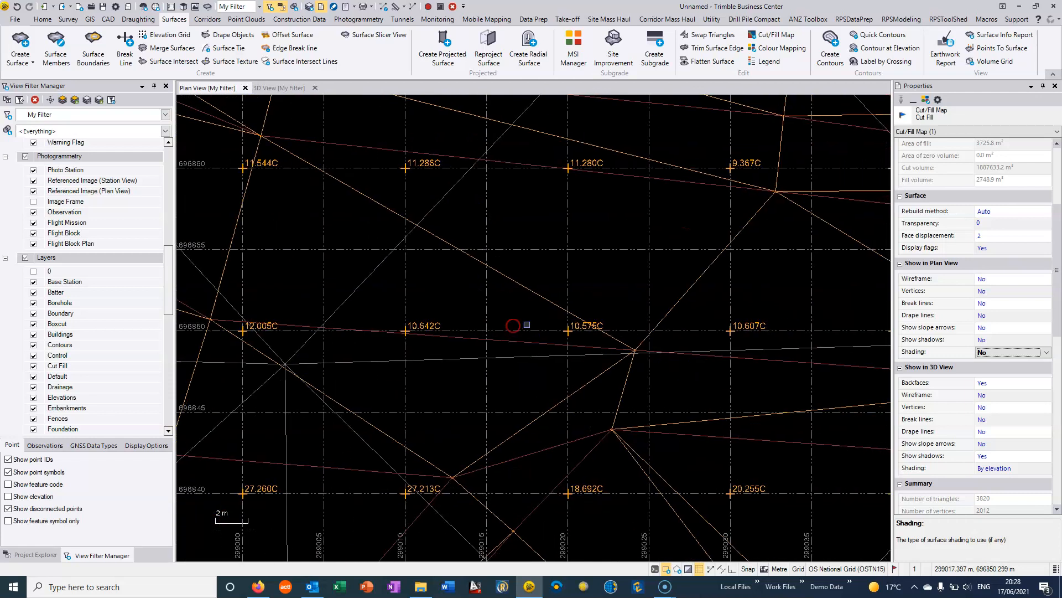
pyautogui.scroll(3)
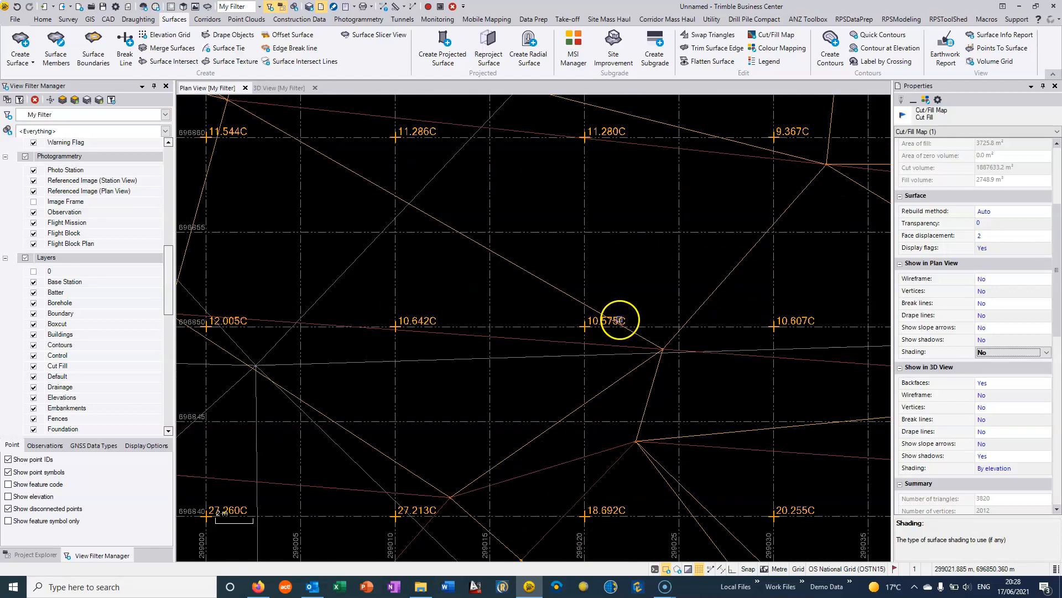
pyautogui.scroll(3)
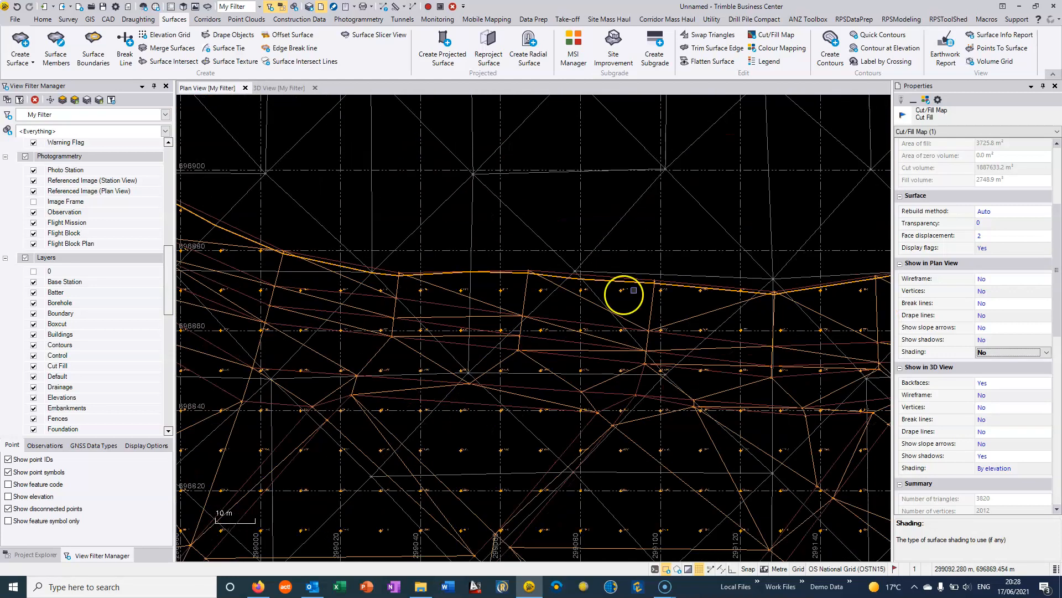
pyautogui.scroll(3)
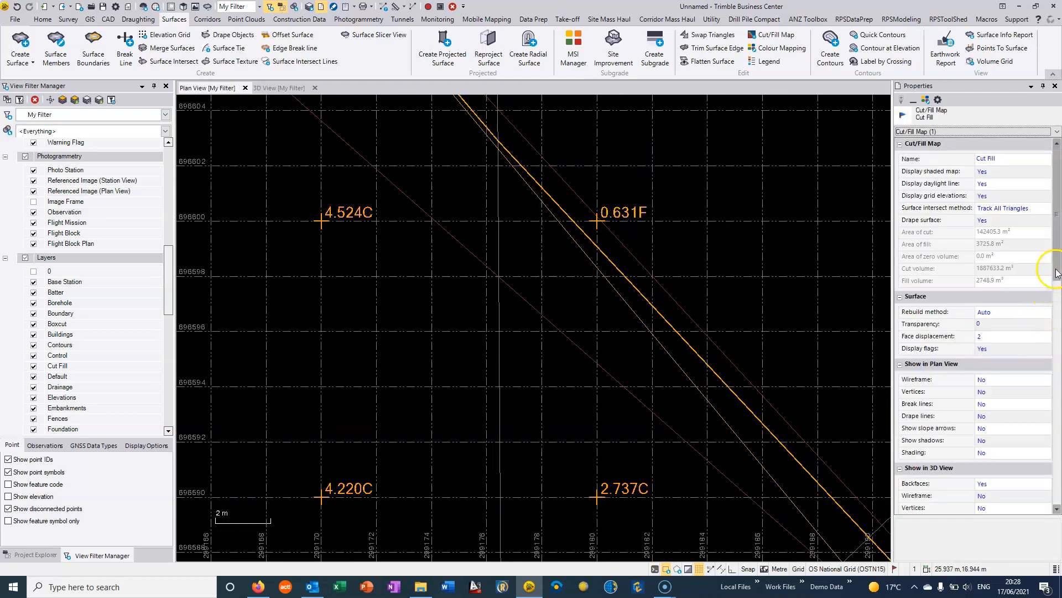
# - Change grid spacing to 5.000 and label rotation to 45 degrees
pyautogui.scroll(-3)
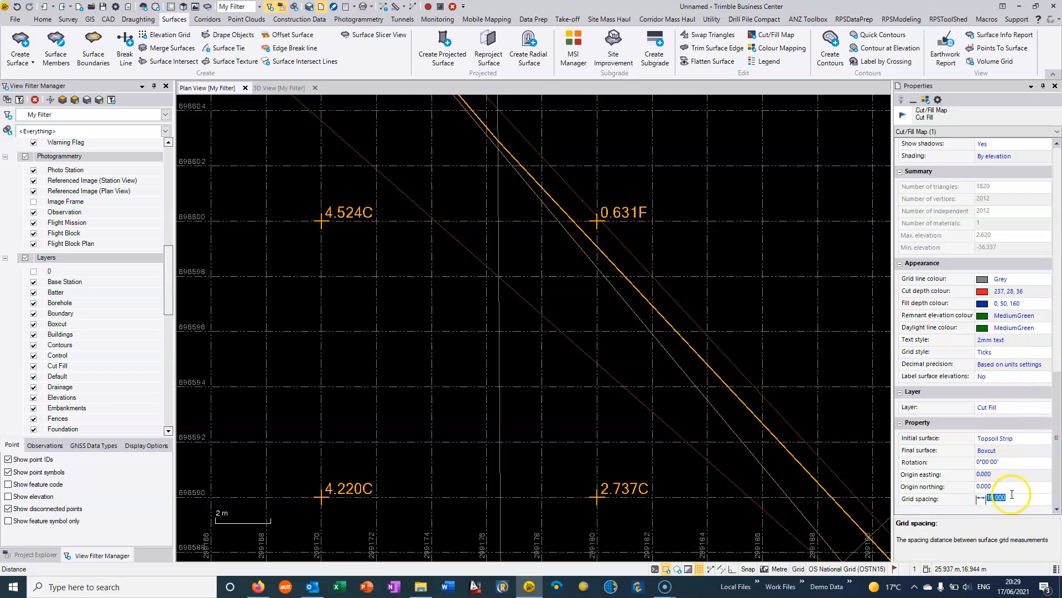
pyautogui.write('5.000')
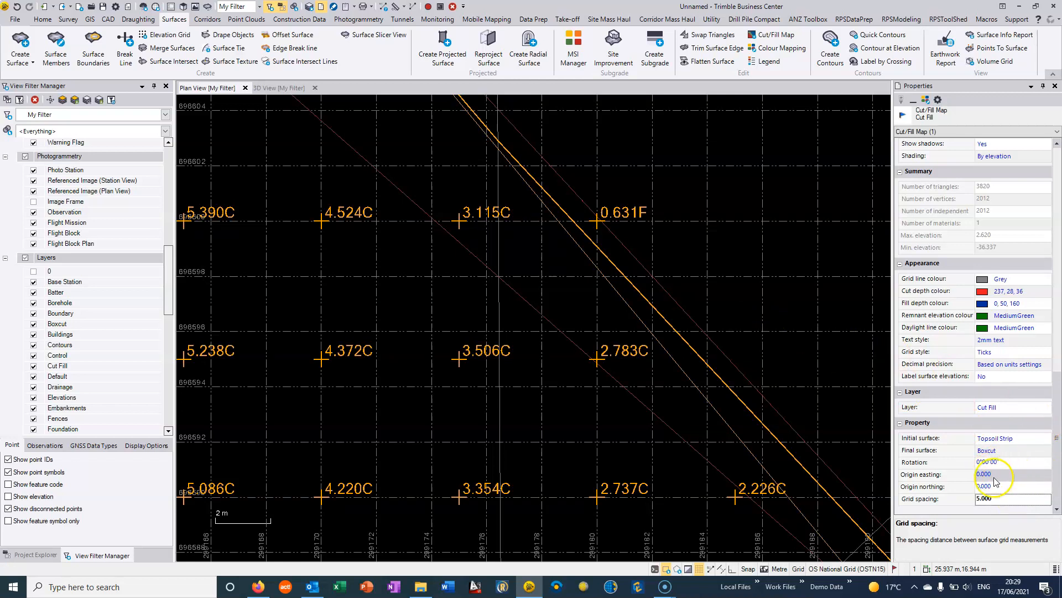
pyautogui.click(1006, 463)
pyautogui.write('45')
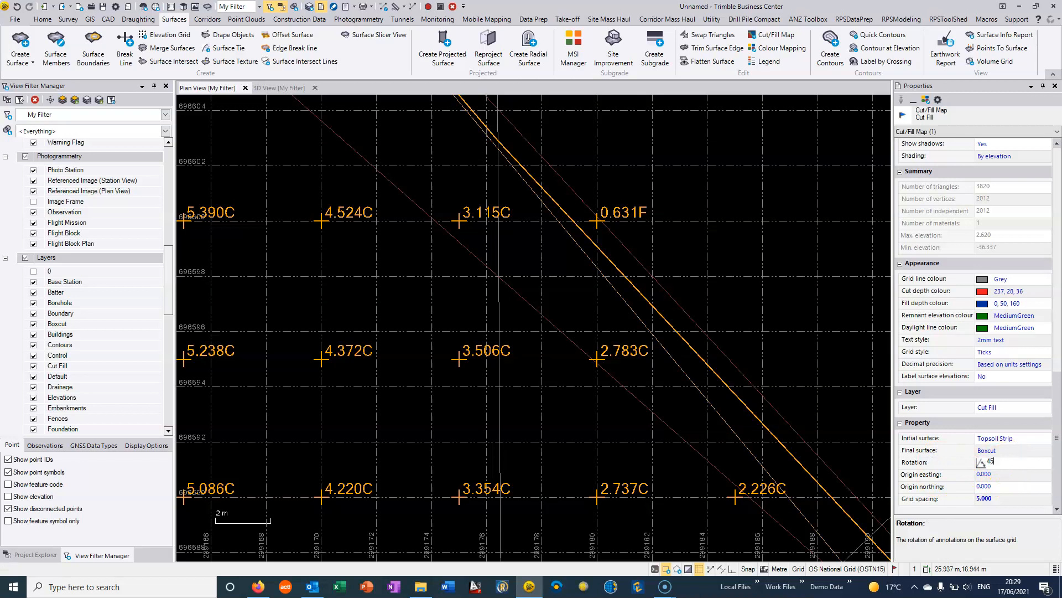
pyautogui.press('Return')
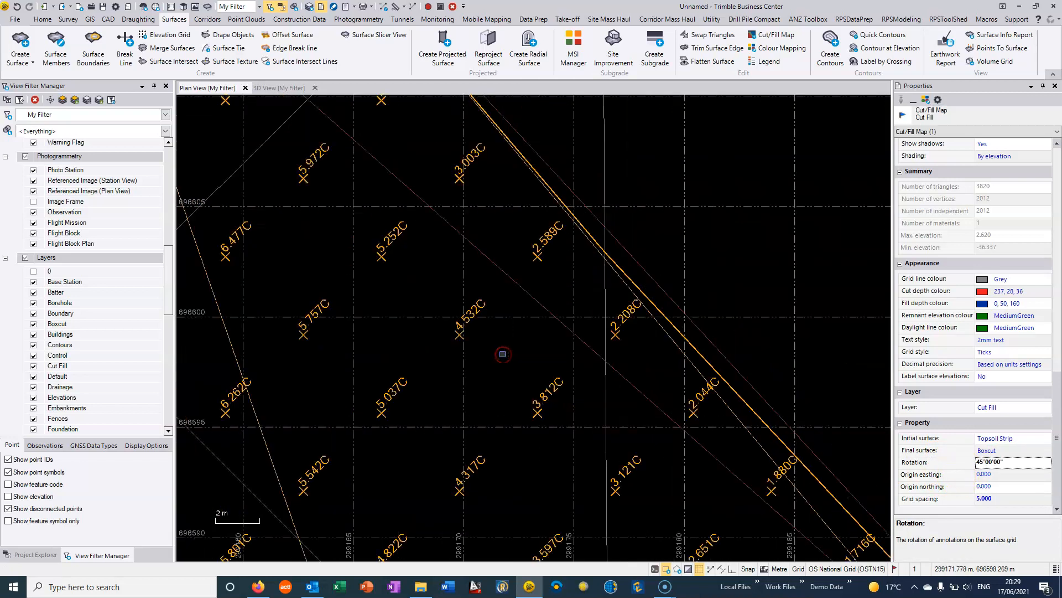
pyautogui.click(503, 354)
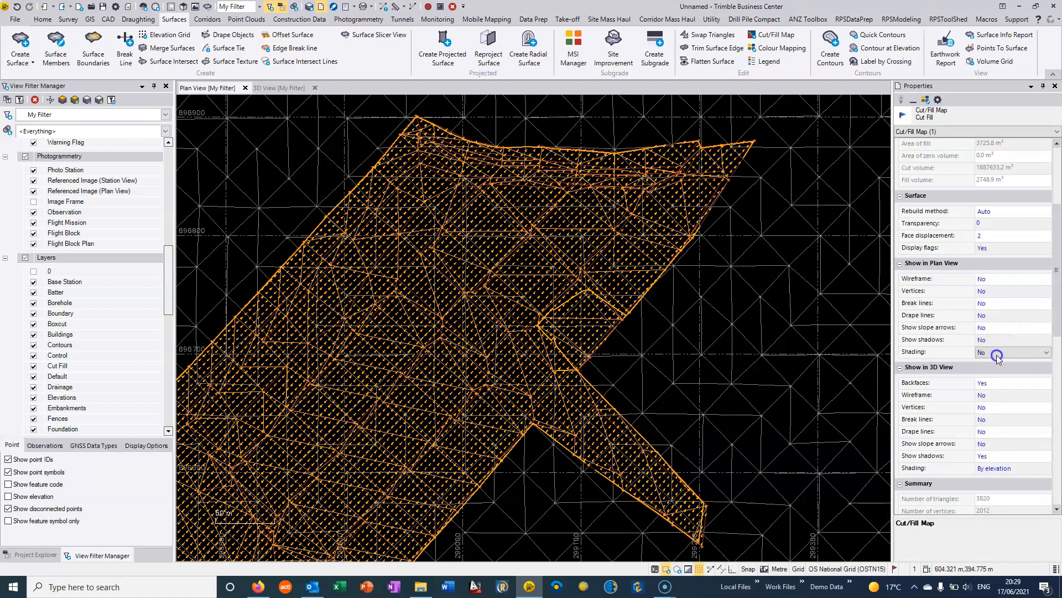
# - Set plan view Shading to By elevation, showing cut red and fill blue
pyautogui.click(1009, 352)
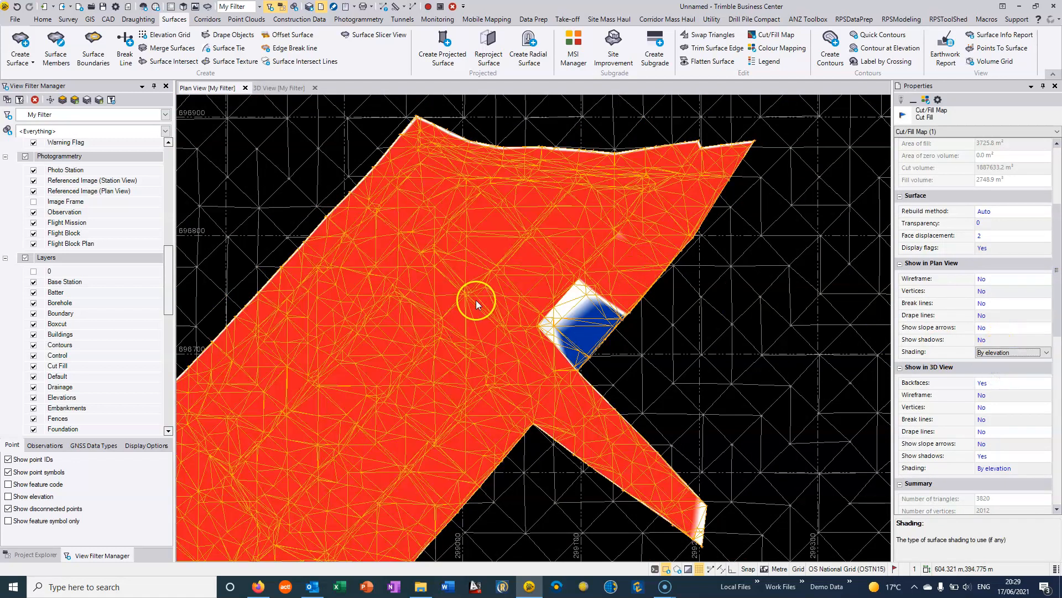
pyautogui.scroll(-3)
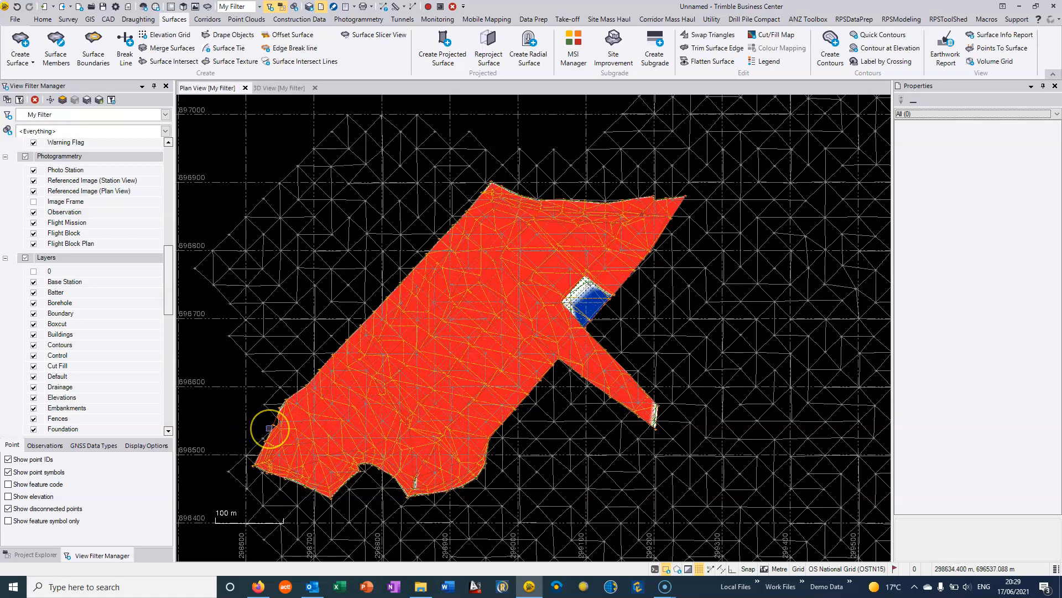
pyautogui.moveTo(280, 410)
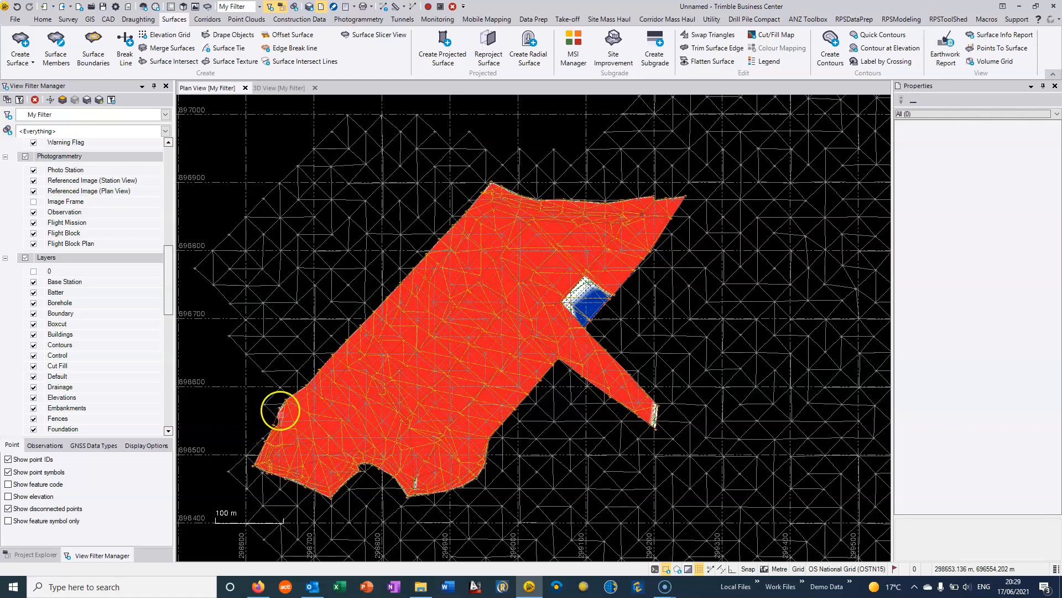